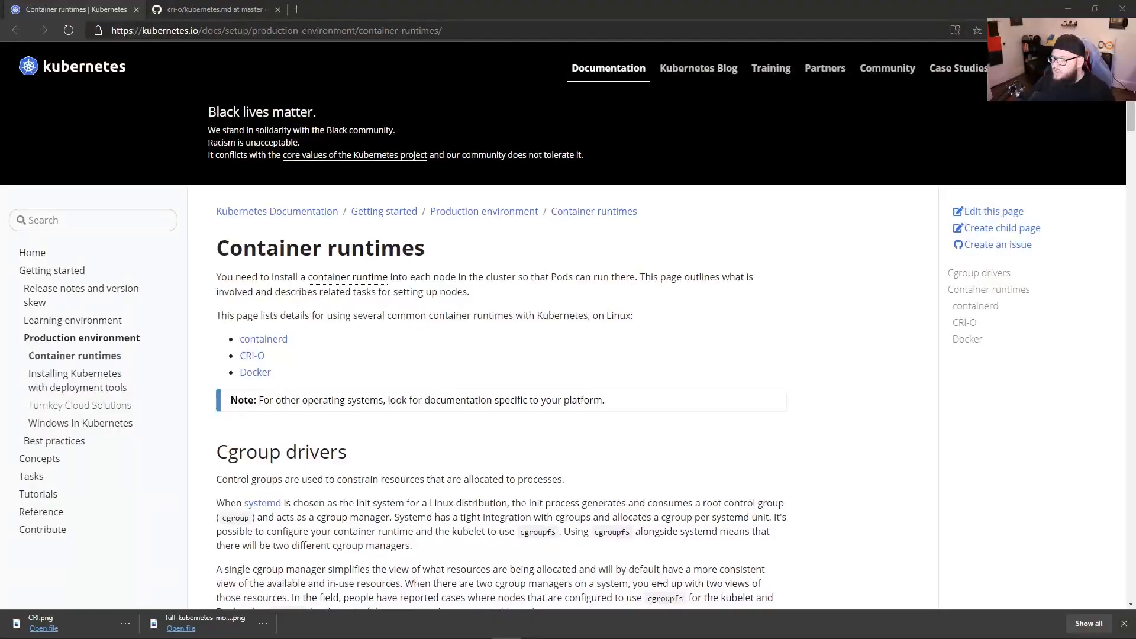
{"action": "mouse_move", "coordinate": [648, 470]}
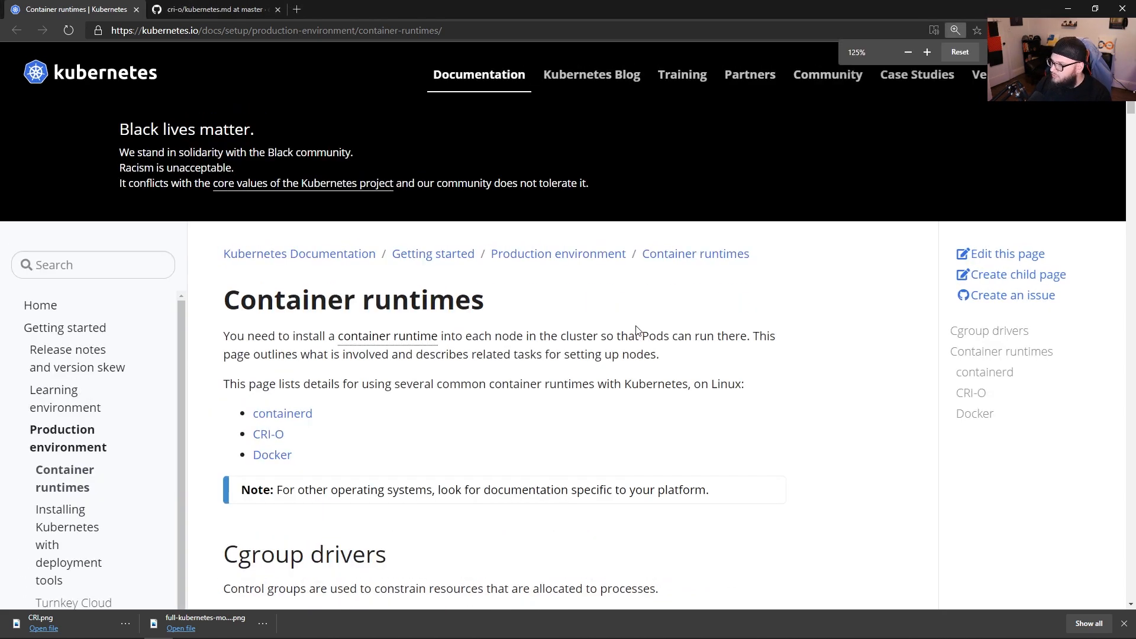
- Scroll to the containerd install steps and view the CentOS/RHEL 7.4+ tab's commands
{"action": "scroll", "scroll_direction": "down", "scroll_amount": 3}
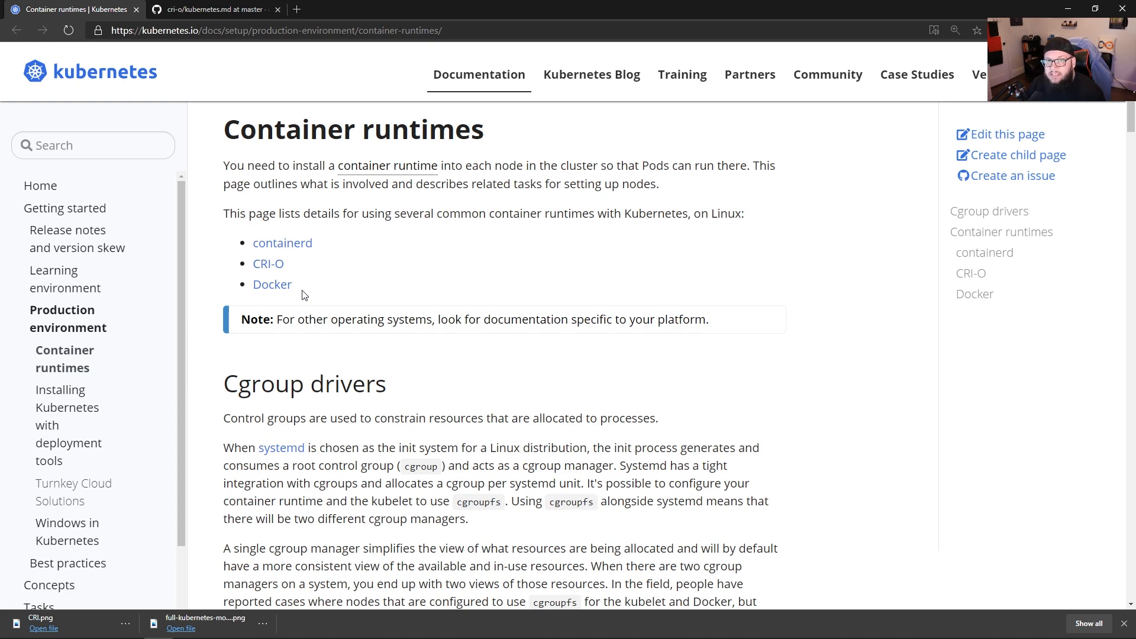
{"action": "mouse_move", "coordinate": [362, 343]}
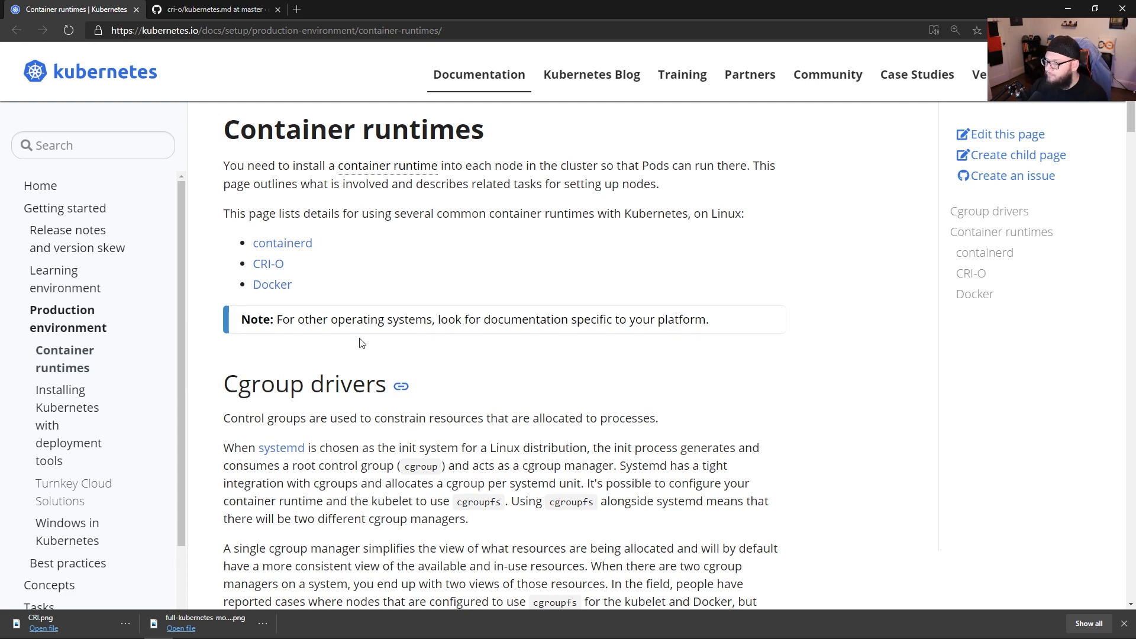
{"action": "scroll", "scroll_direction": "down", "scroll_amount": 3}
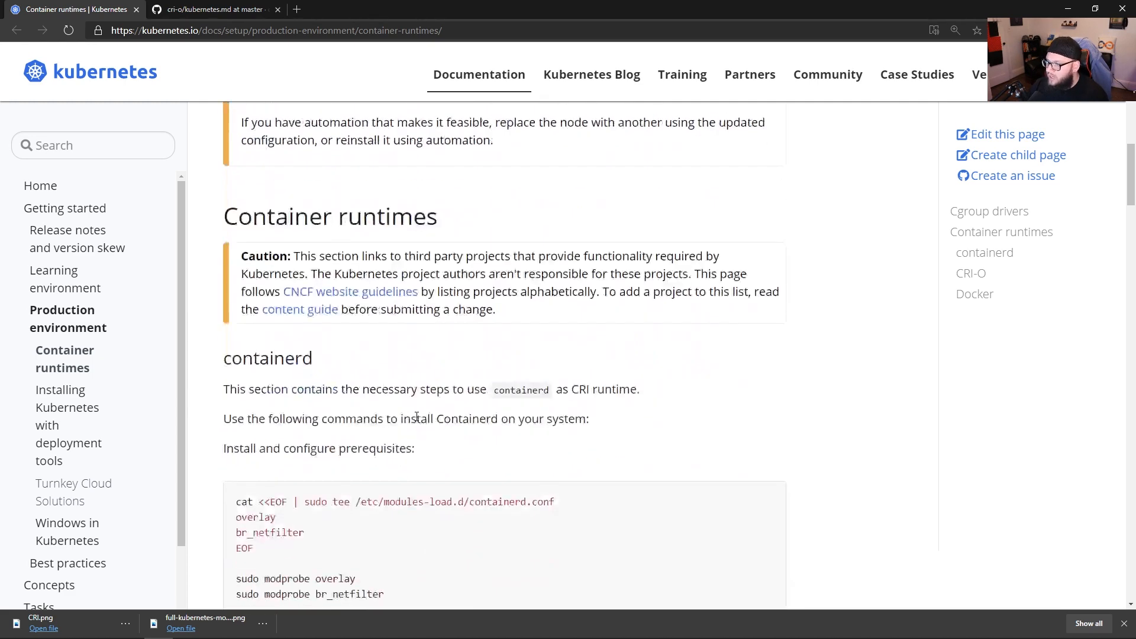
{"action": "scroll", "scroll_direction": "down", "scroll_amount": 3}
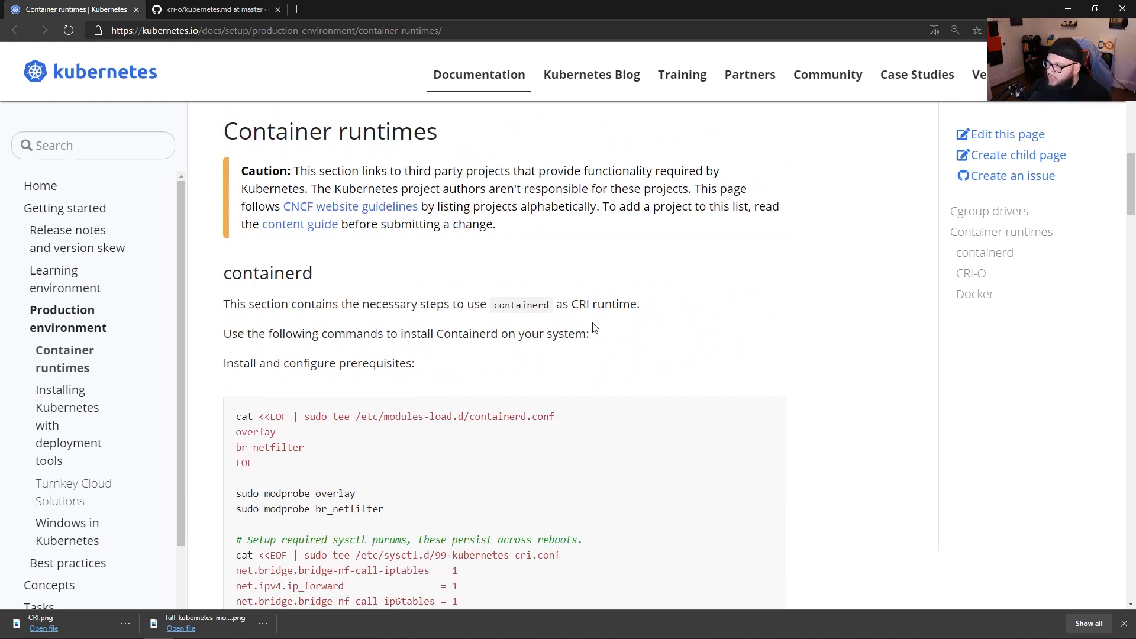
{"action": "mouse_move", "coordinate": [588, 374]}
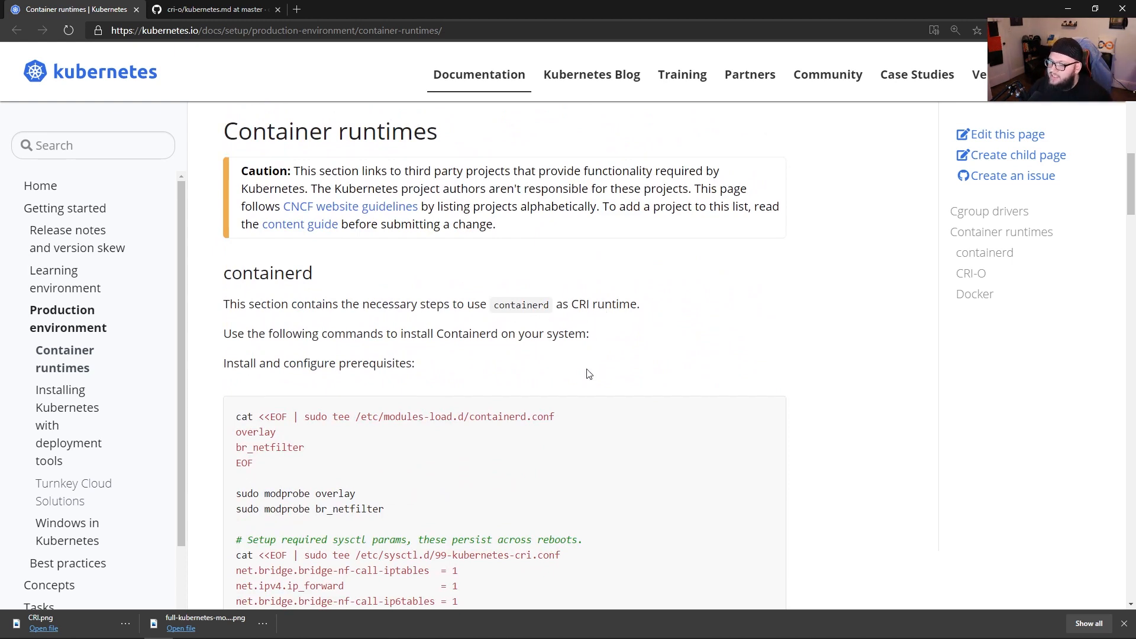
{"action": "scroll", "scroll_direction": "down", "scroll_amount": 3}
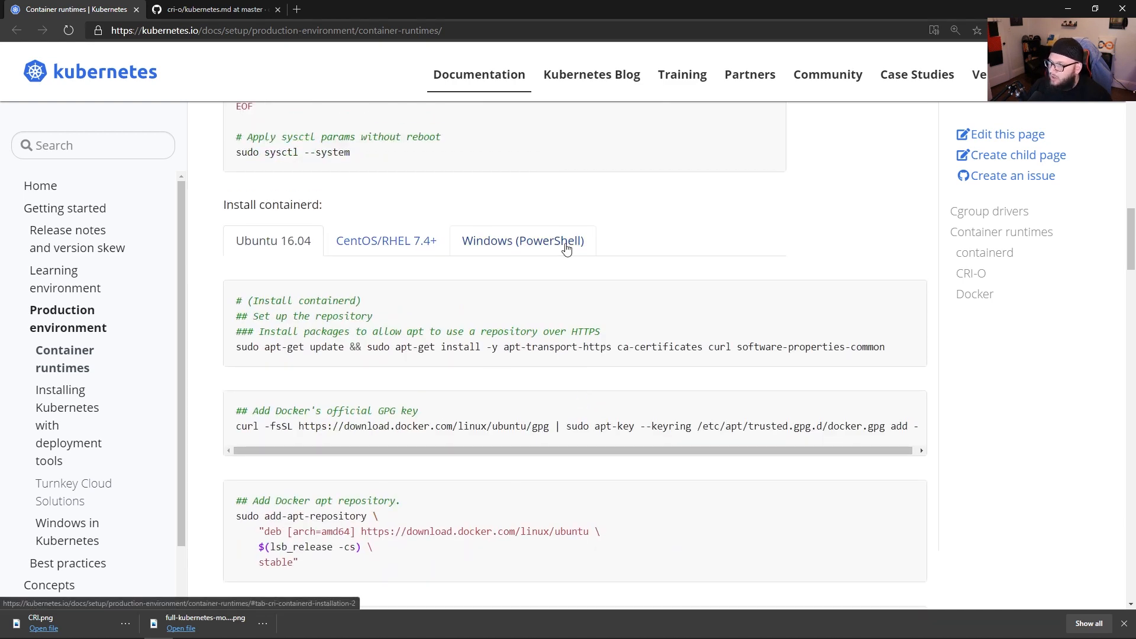
{"action": "left_click", "coordinate": [386, 241]}
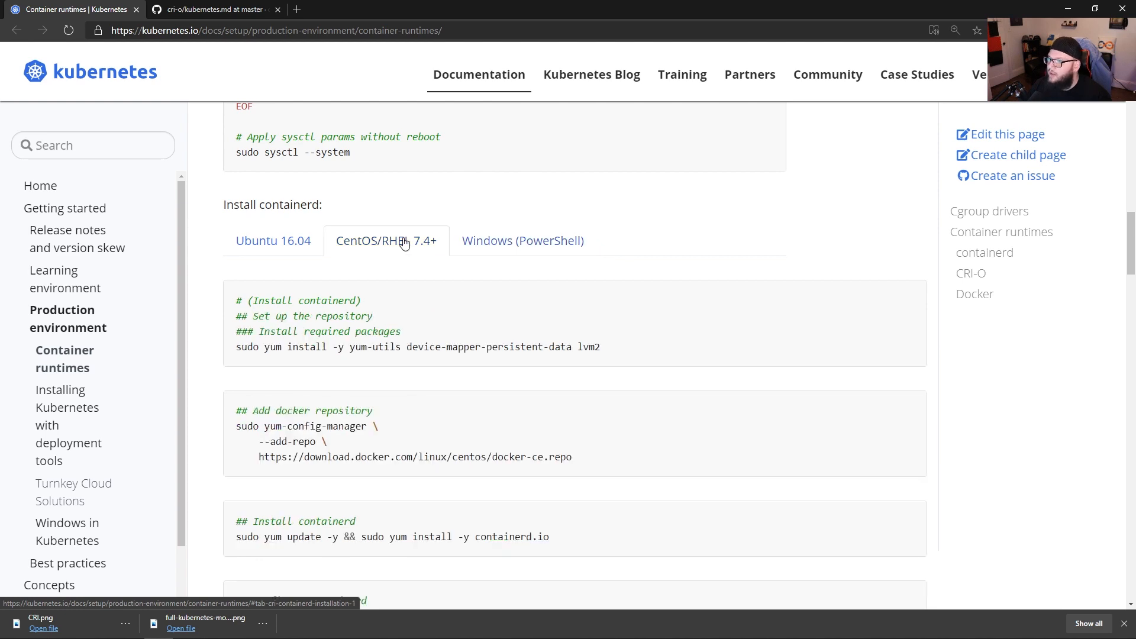
{"action": "left_click", "coordinate": [272, 241]}
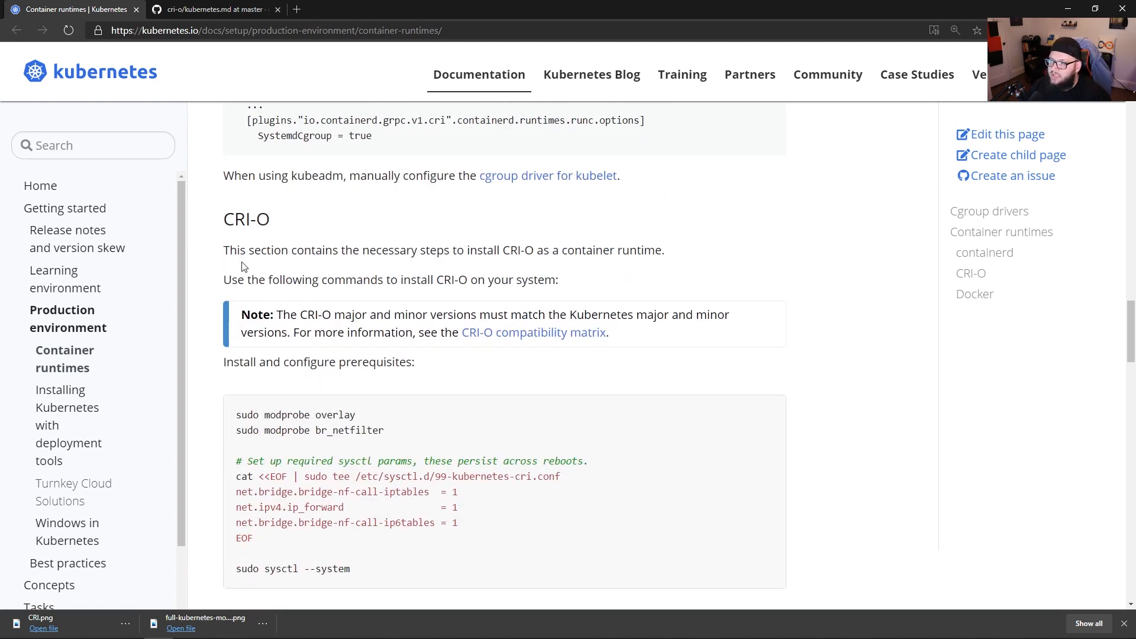
{"action": "mouse_move", "coordinate": [949, 281]}
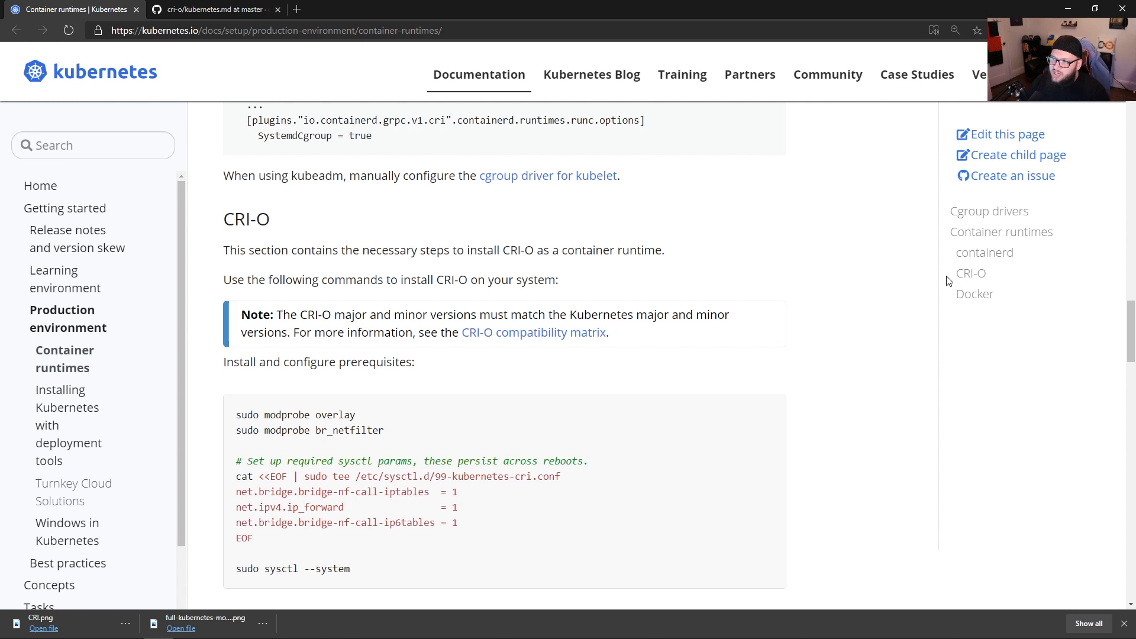
{"action": "mouse_move", "coordinate": [859, 263]}
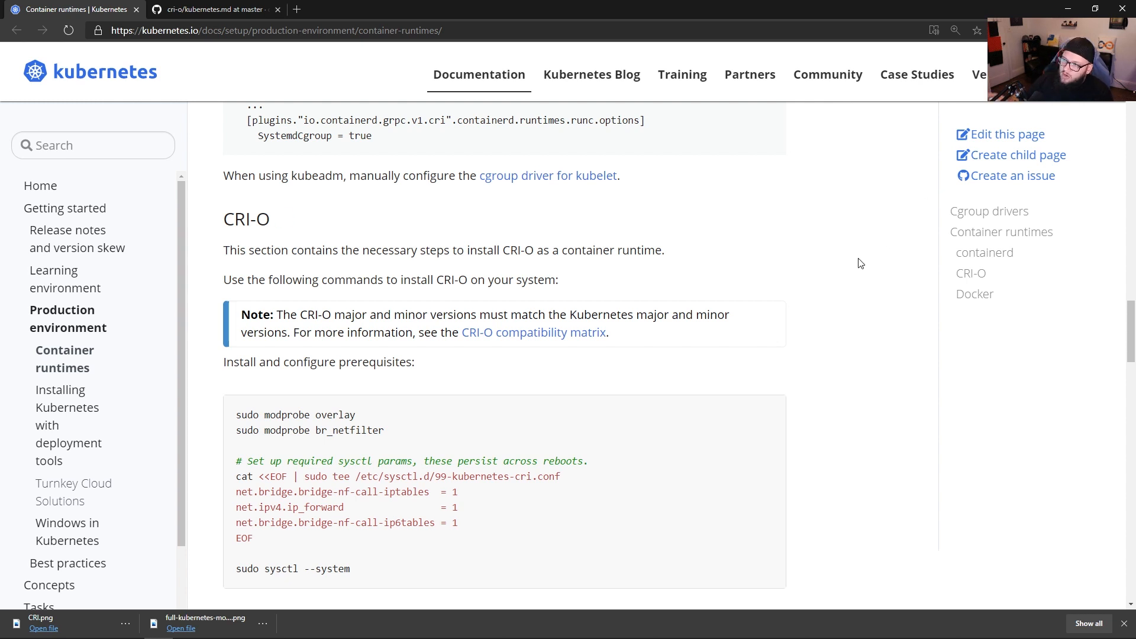
{"action": "left_click", "coordinate": [273, 30]}
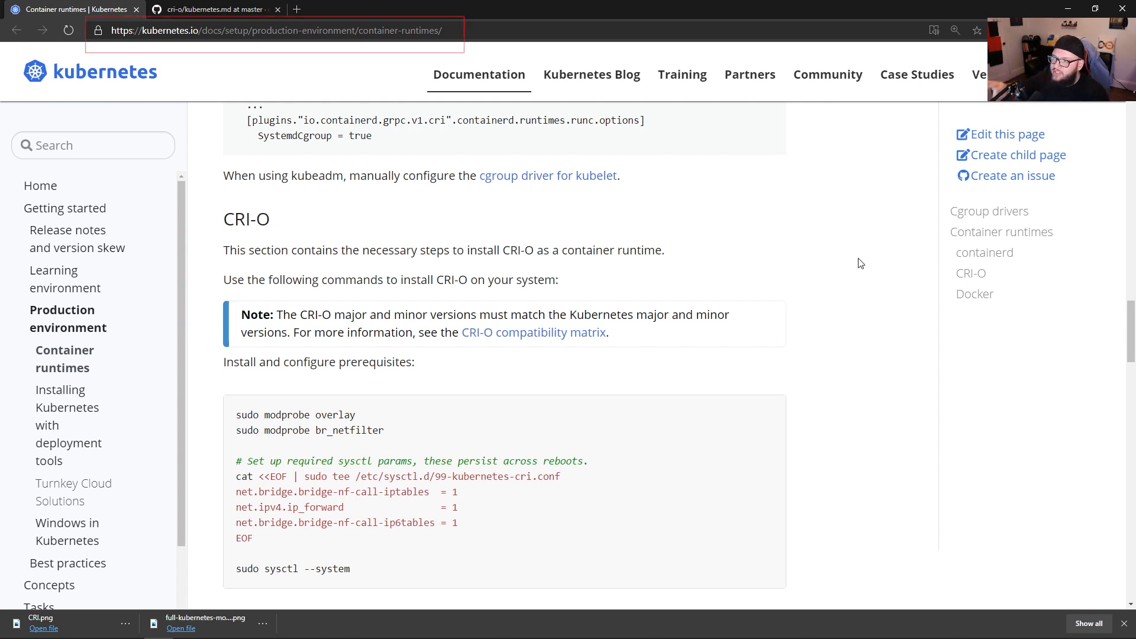